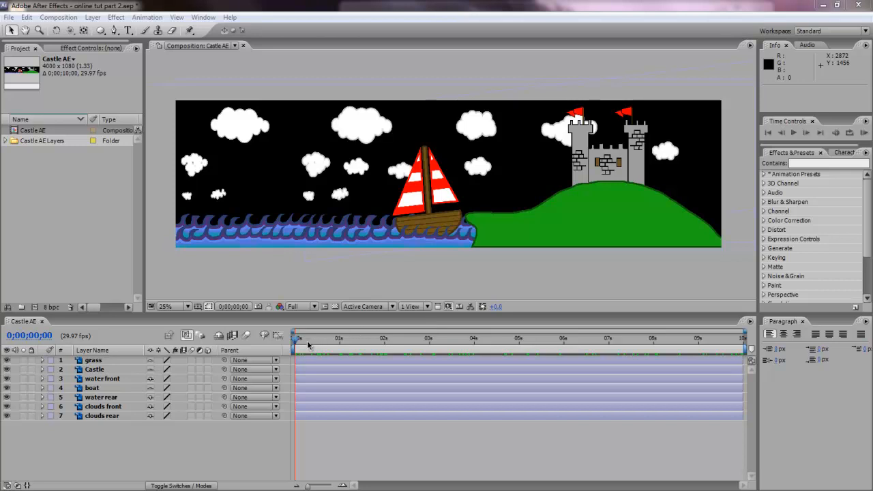
mouse_move(297, 342)
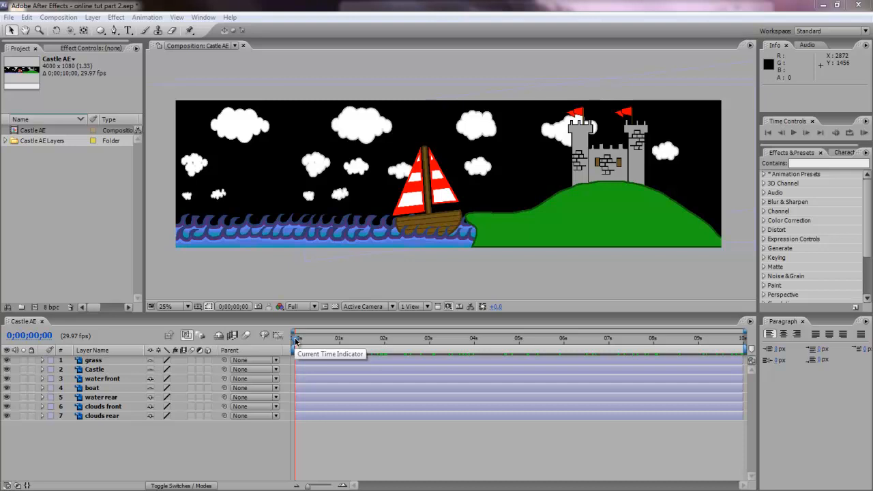
Scrub through the first few seconds of the castle animation to preview the scene
left_click_drag(297, 339, 321, 338)
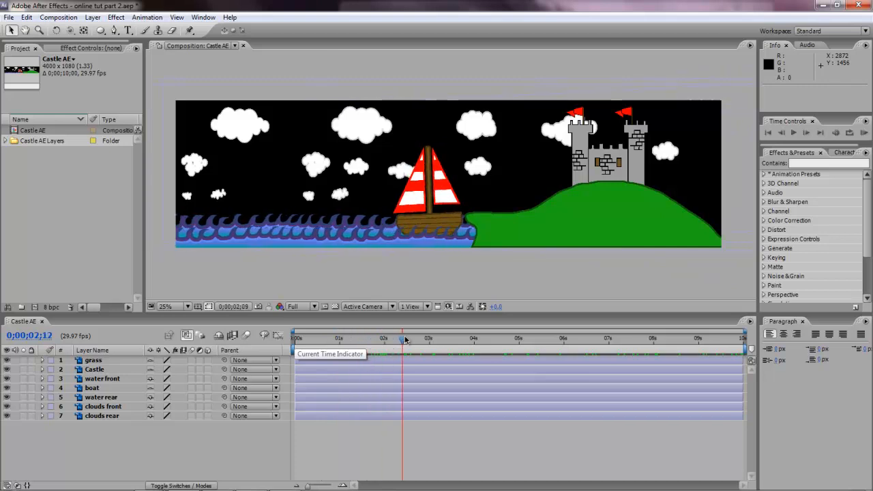
left_click_drag(403, 339, 428, 339)
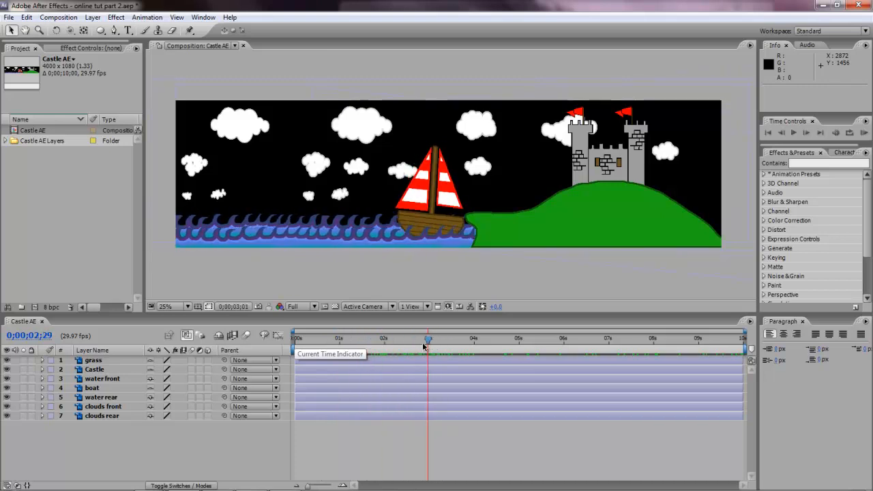
left_click_drag(429, 338, 440, 338)
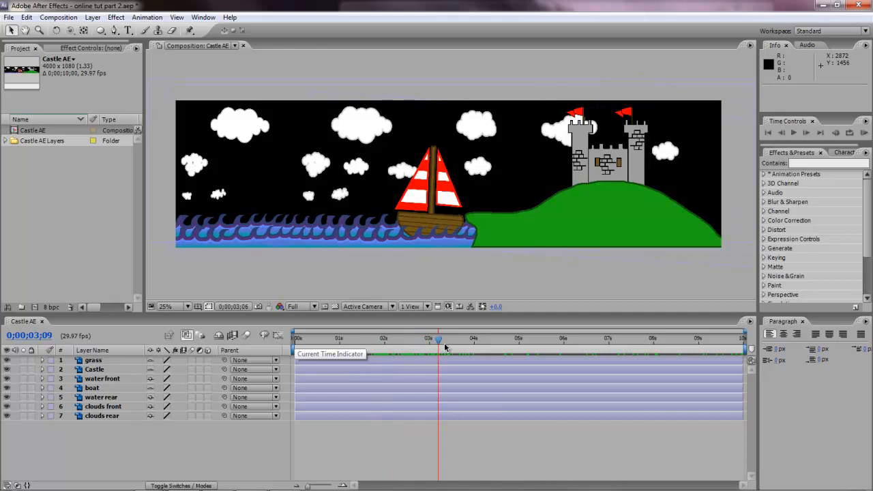
left_click_drag(439, 339, 564, 338)
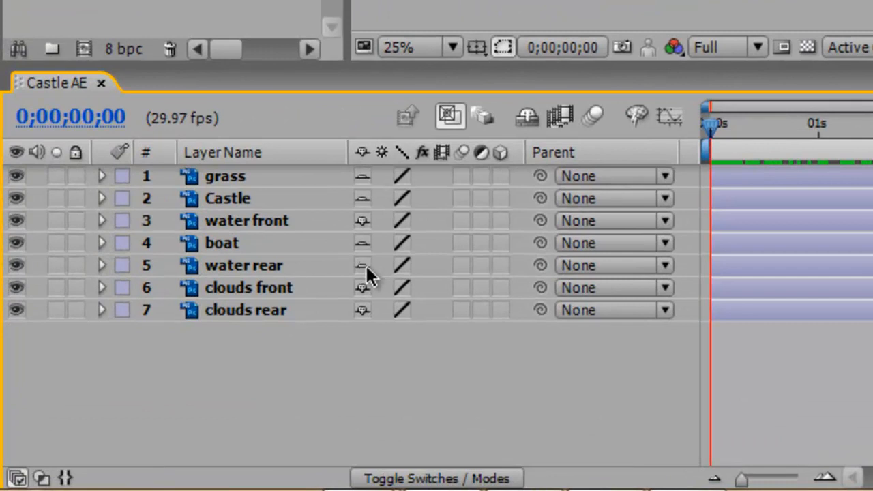
mouse_move(339, 282)
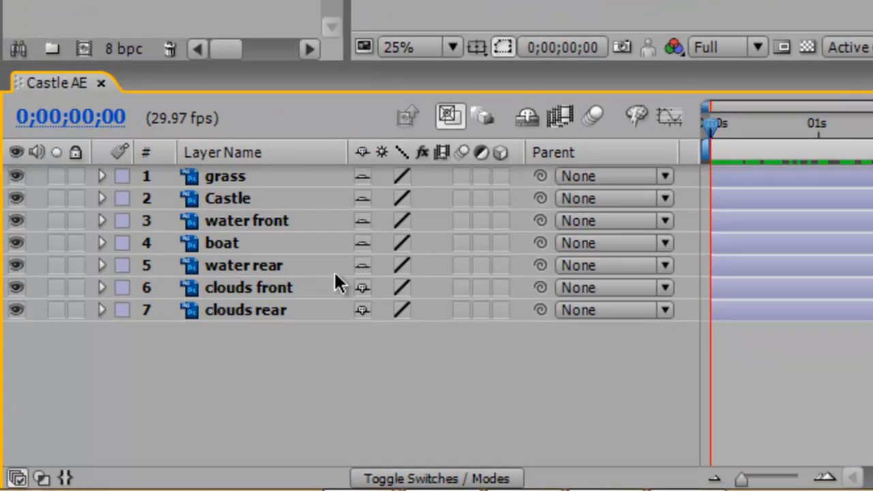
Hide the five shy layers so only clouds front and clouds rear remain listed, and select clouds front
left_click(525, 116)
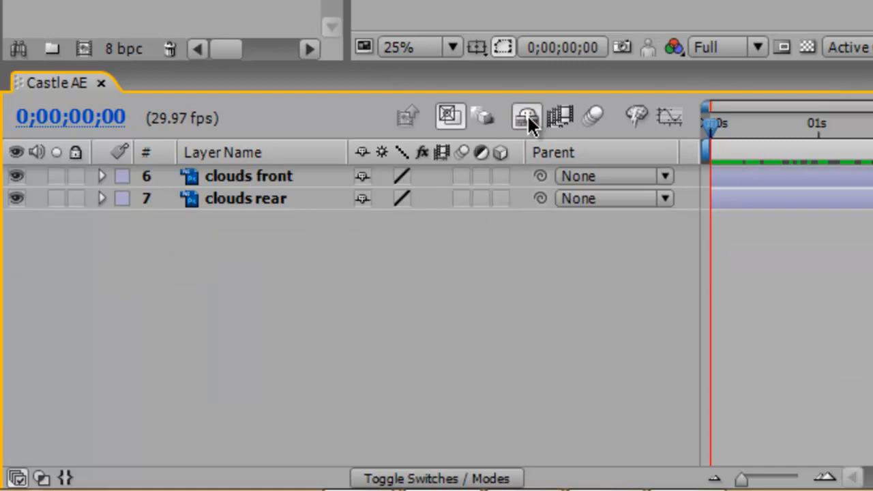
mouse_move(311, 194)
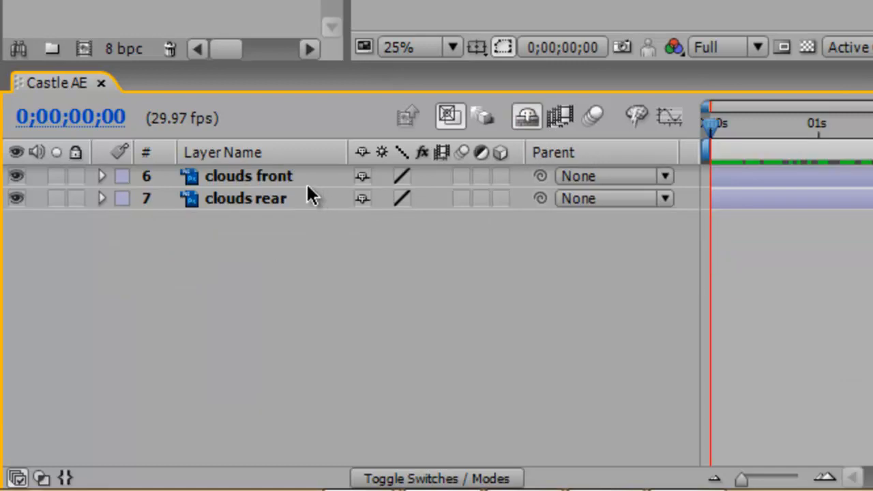
mouse_move(276, 176)
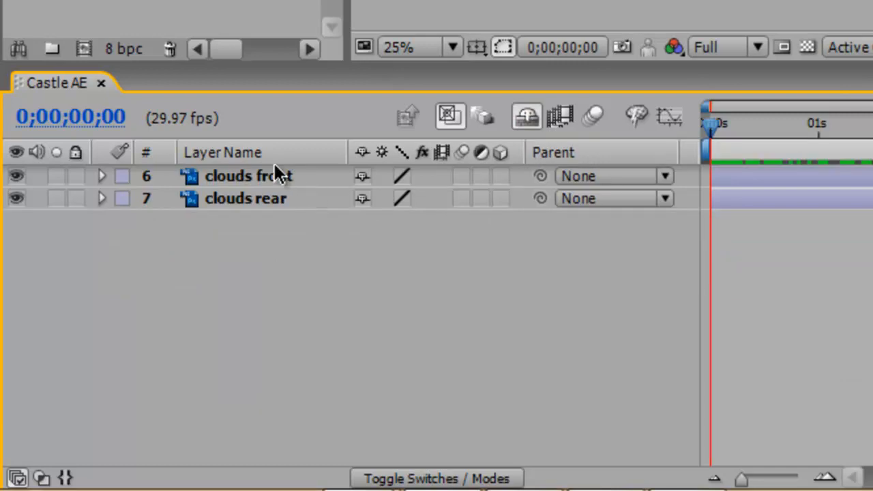
left_click(251, 176)
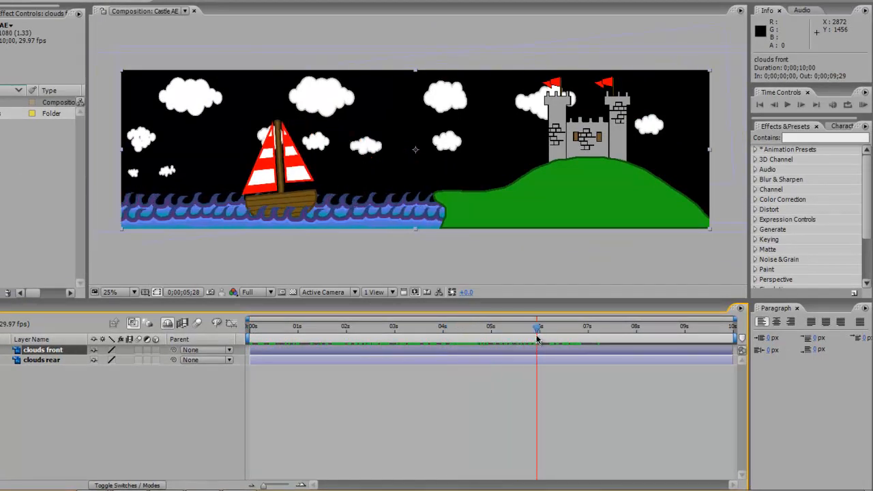
mouse_move(537, 339)
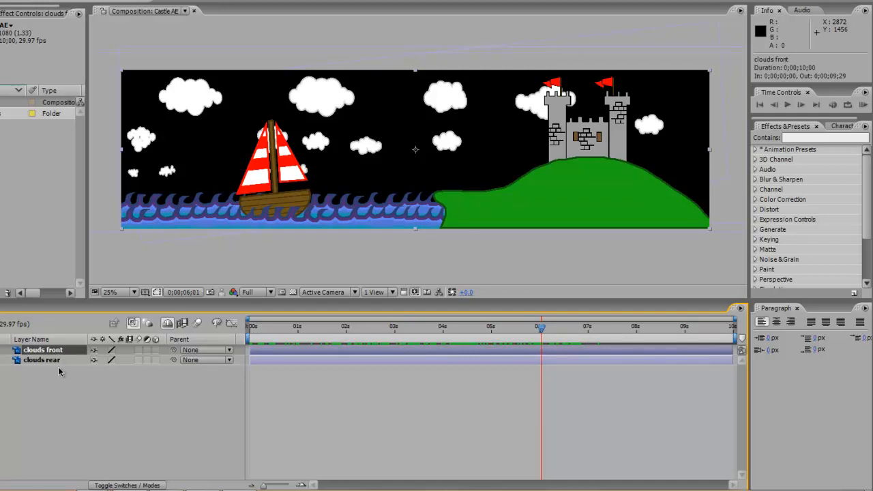
Reveal Position on both cloud layers and set a Position keyframe at about six seconds
left_click(41, 361)
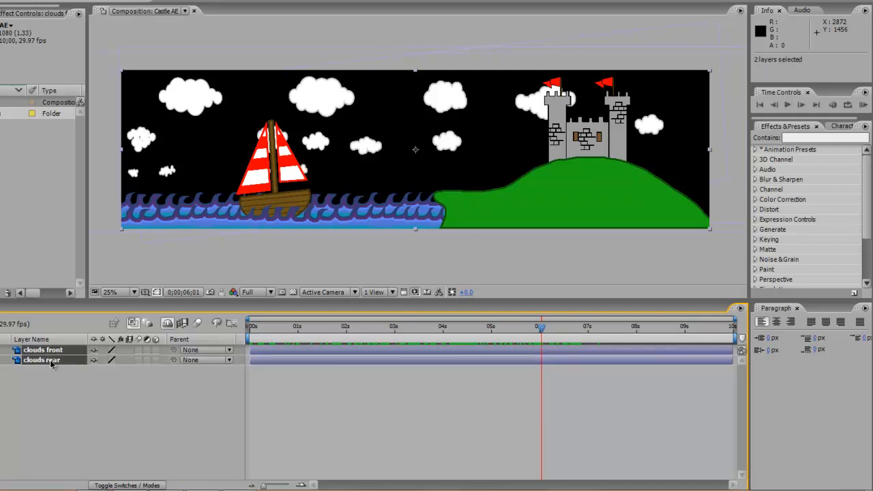
key("p")
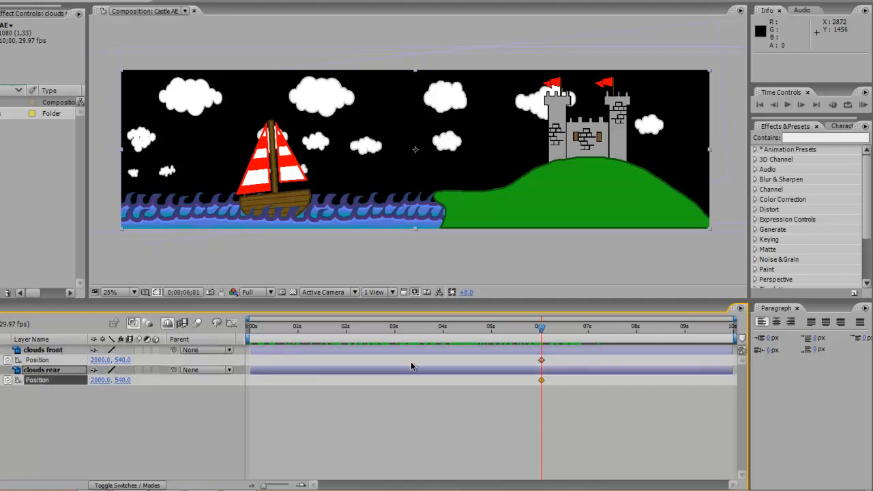
mouse_move(511, 353)
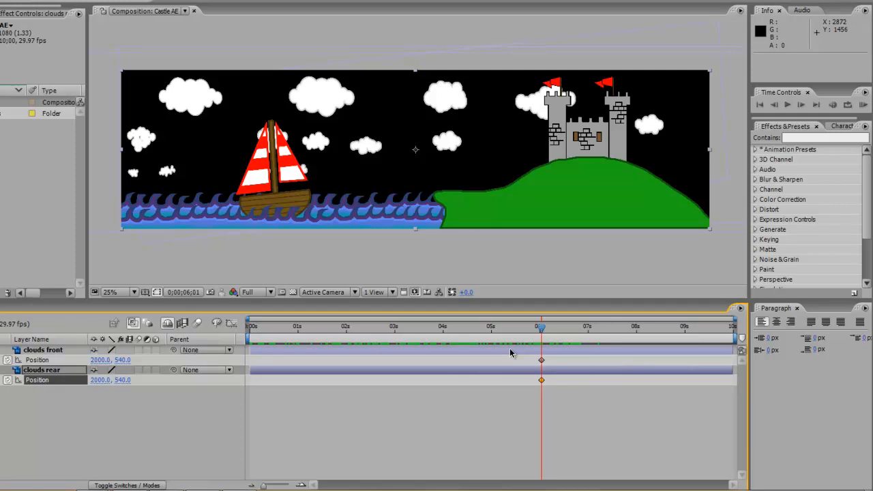
left_click(42, 349)
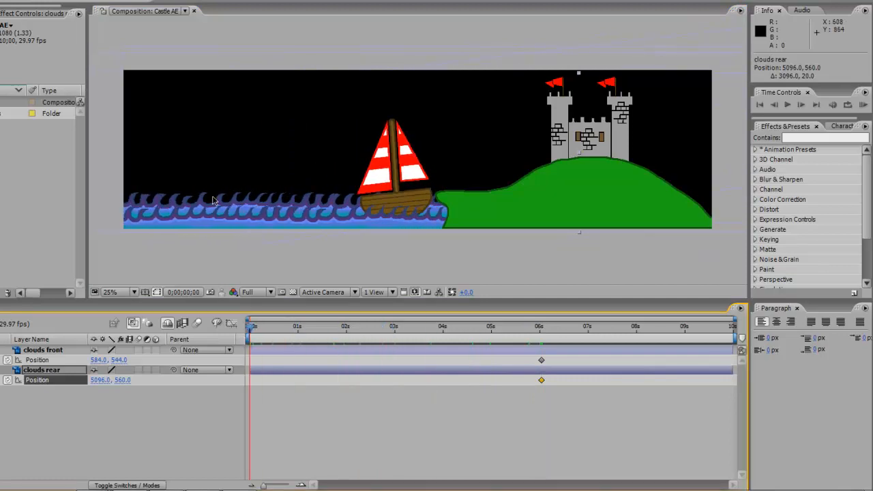
mouse_move(710, 128)
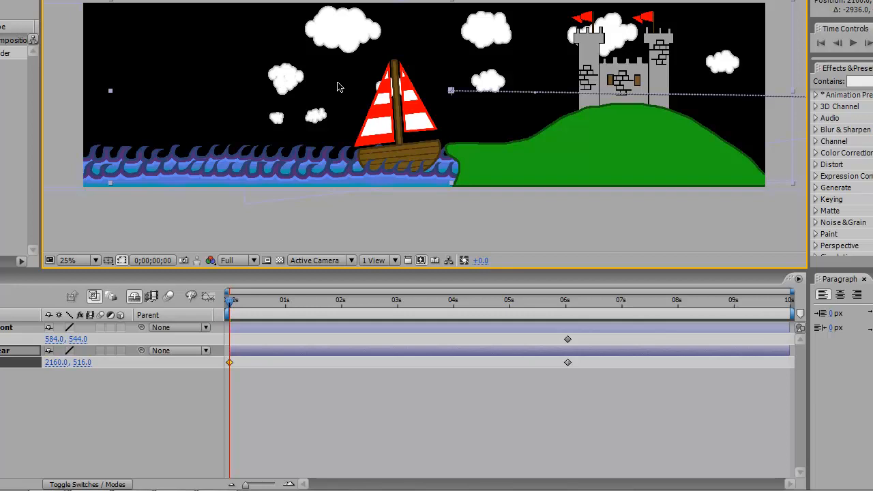
mouse_move(198, 308)
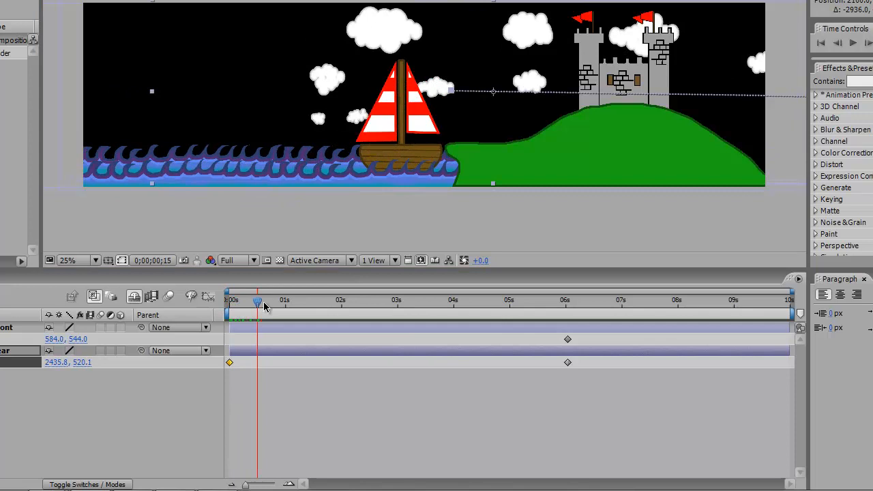
Preview the clouds drifting from their frame-zero positions early in the animation
left_click_drag(258, 301, 333, 301)
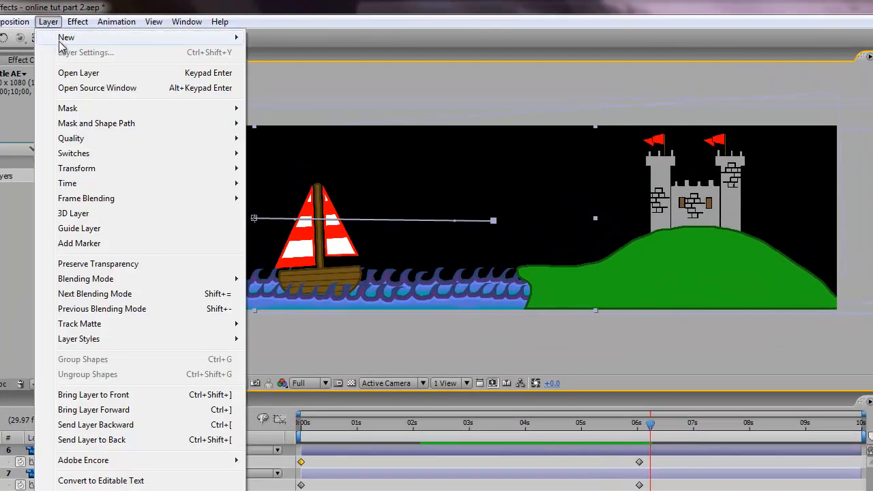
Create a light blue 4000×1080 solid layer named sky behind the clouds
left_click(65, 36)
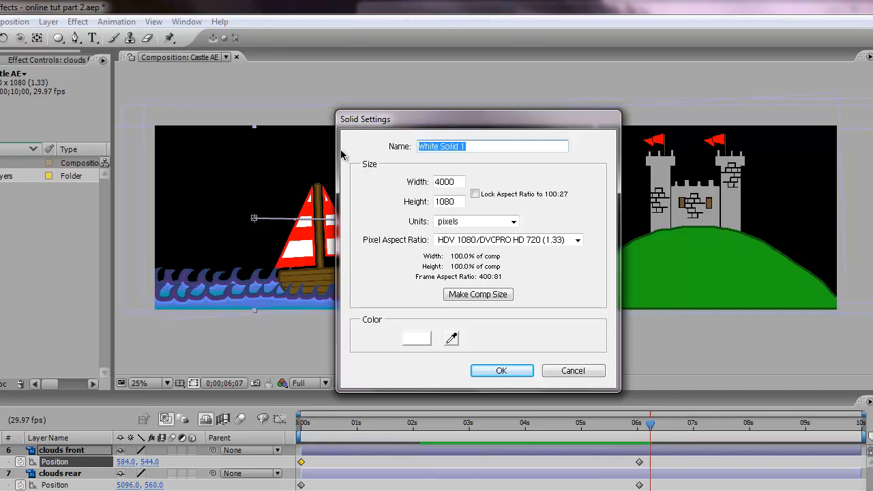
type("sky")
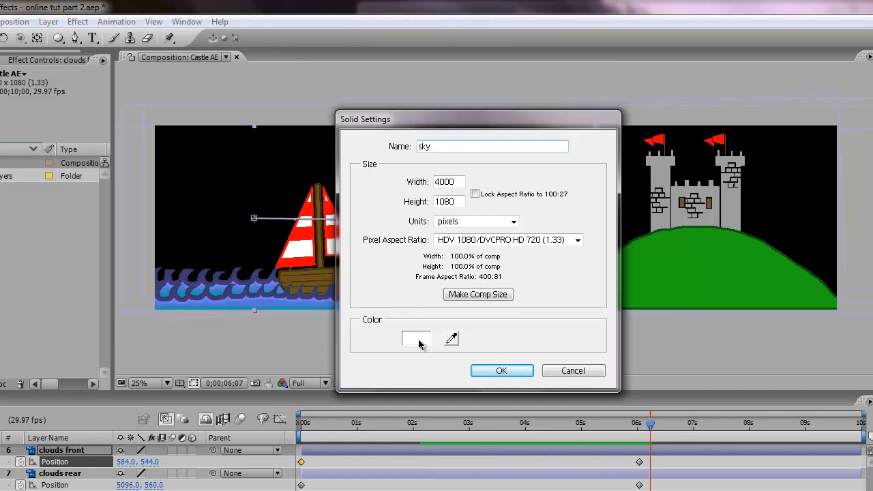
left_click(415, 338)
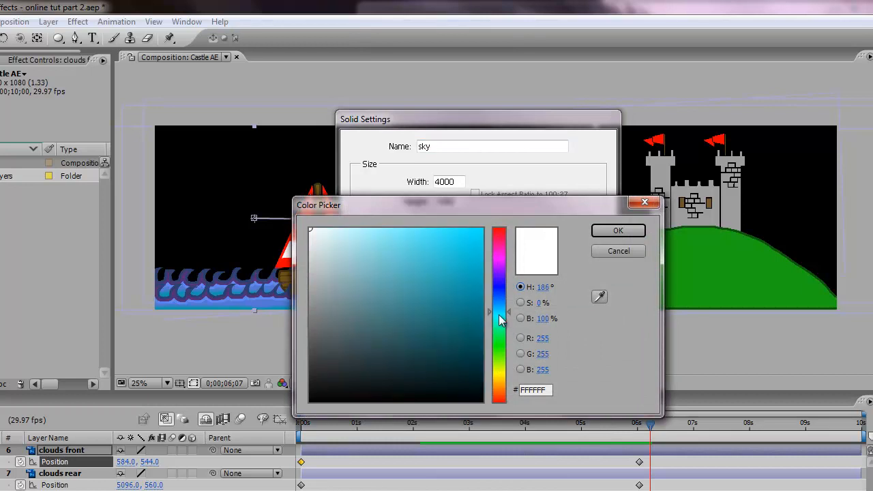
left_click(375, 228)
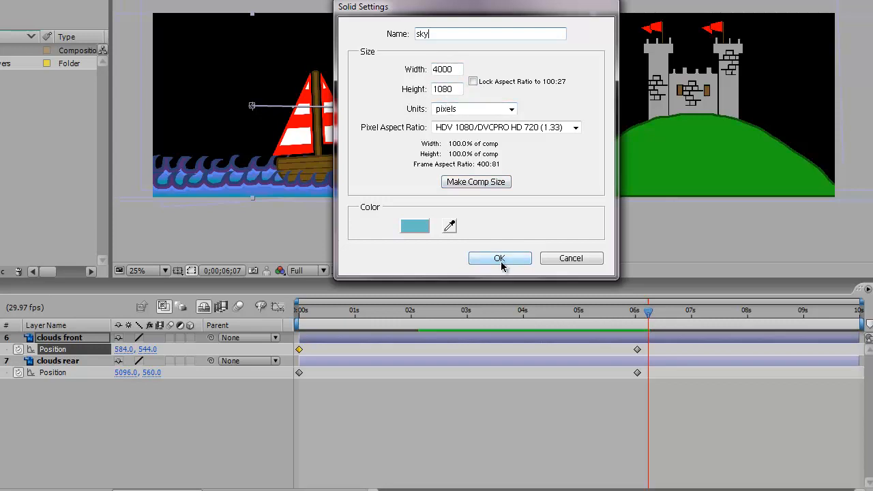
left_click(499, 260)
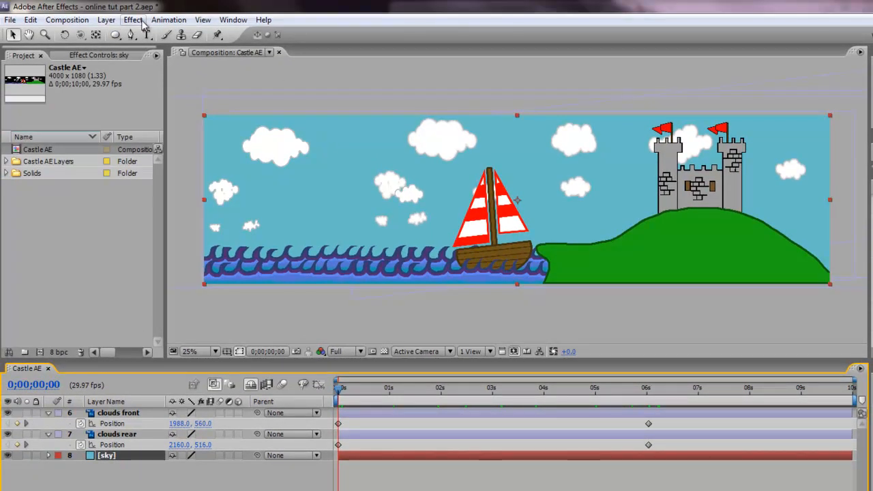
Add a Hue/Saturation effect to the sky solid and raise its Colorize Saturation toward 60
left_click(134, 19)
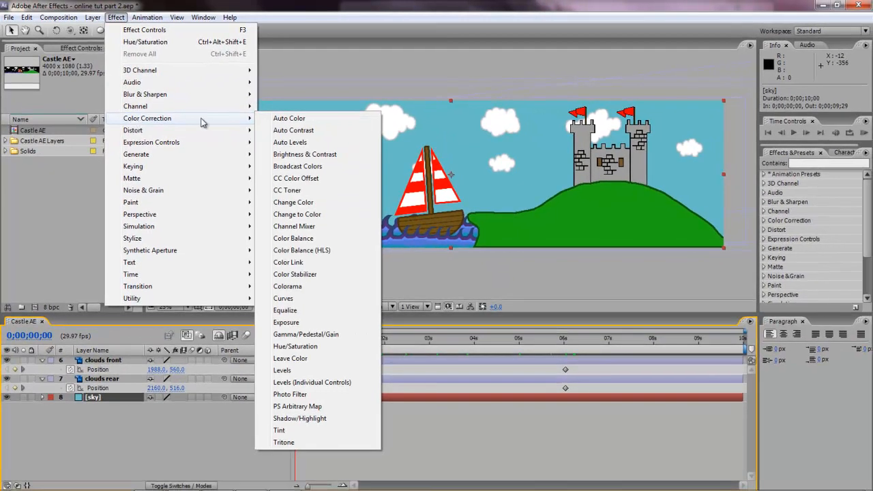
mouse_move(294, 347)
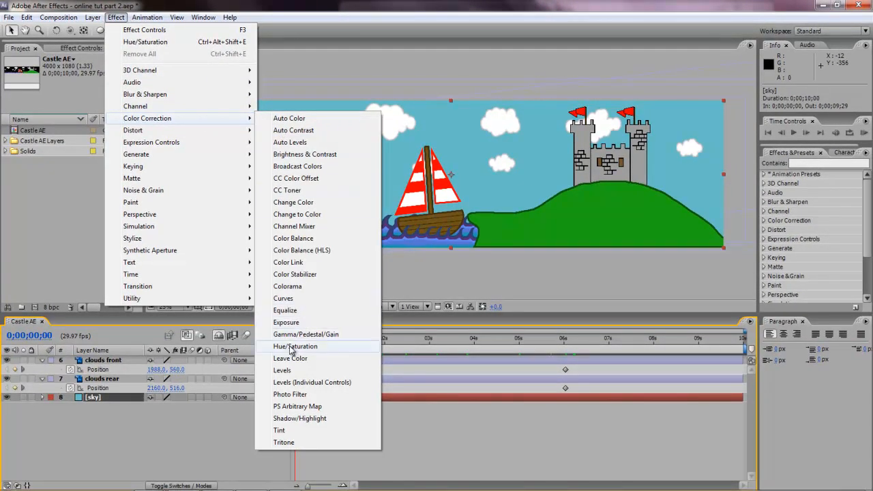
left_click(294, 346)
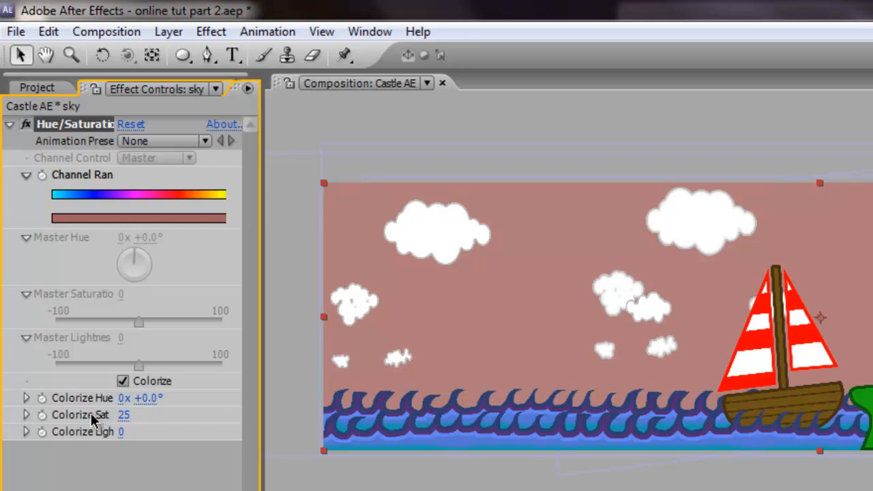
mouse_move(103, 412)
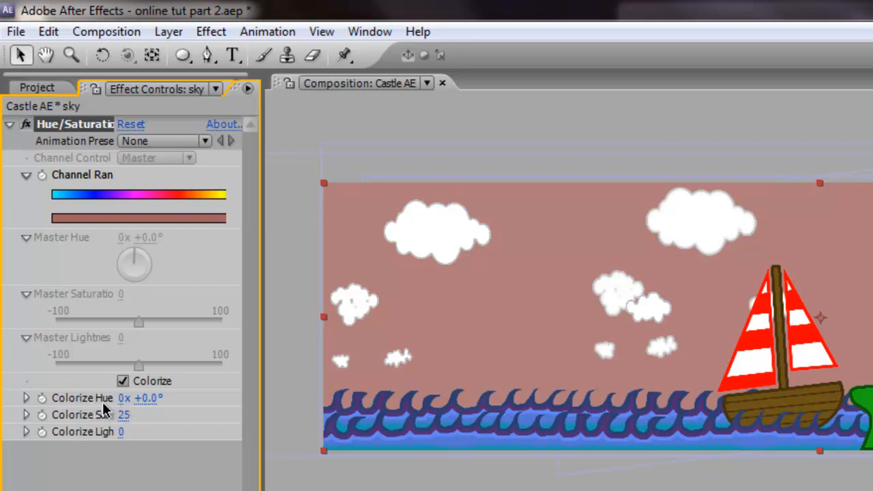
mouse_move(131, 415)
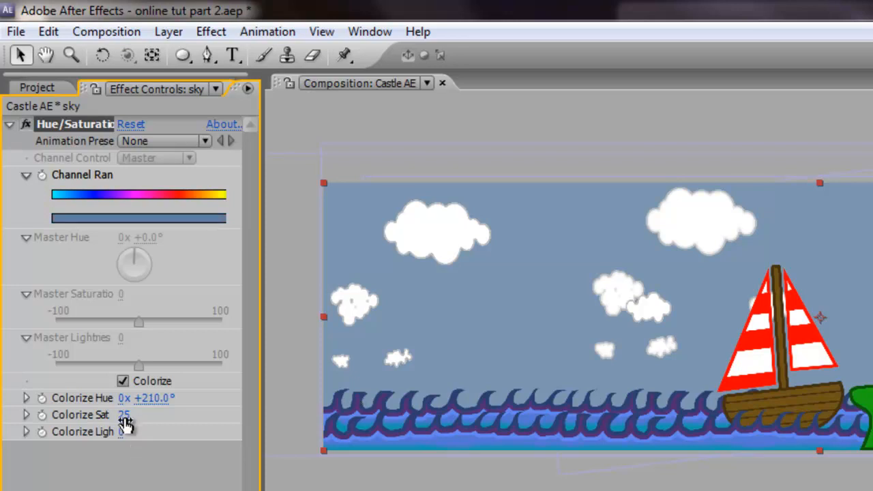
left_click_drag(124, 415, 208, 417)
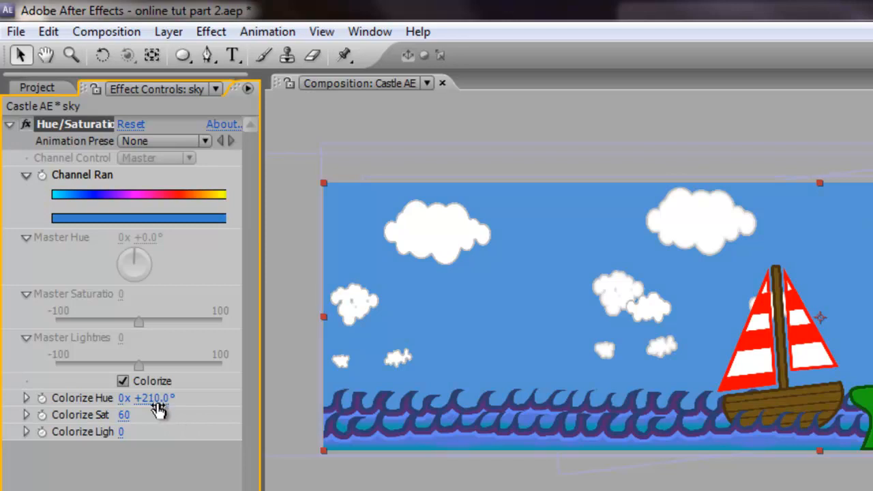
mouse_move(121, 431)
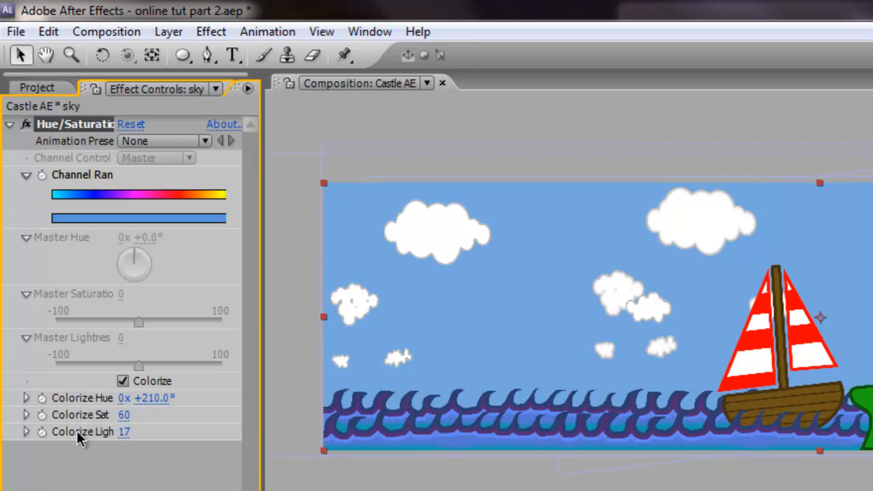
mouse_move(47, 420)
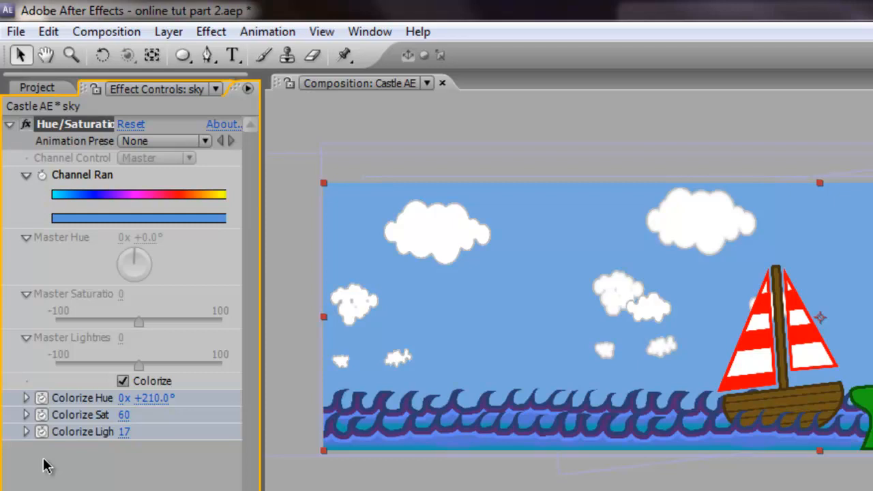
mouse_move(196, 225)
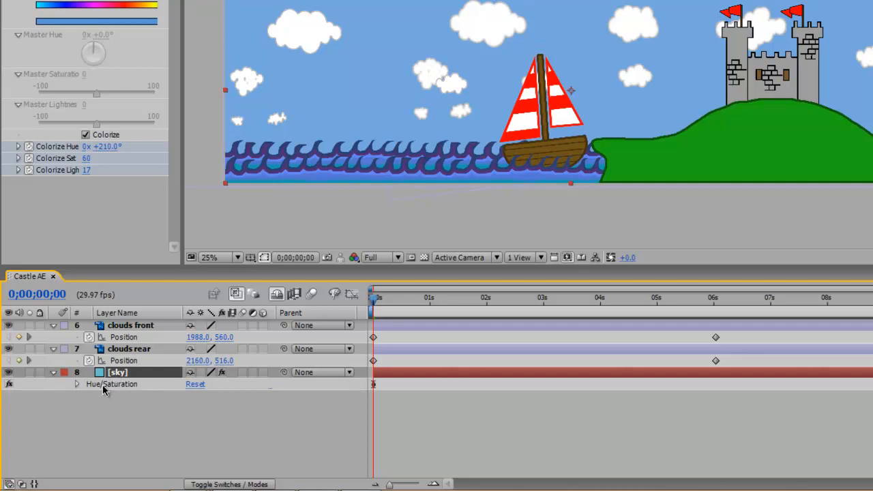
Reveal the sky layer's animated Colorize hue, saturation and lightness keyframes in the timeline
left_click(76, 385)
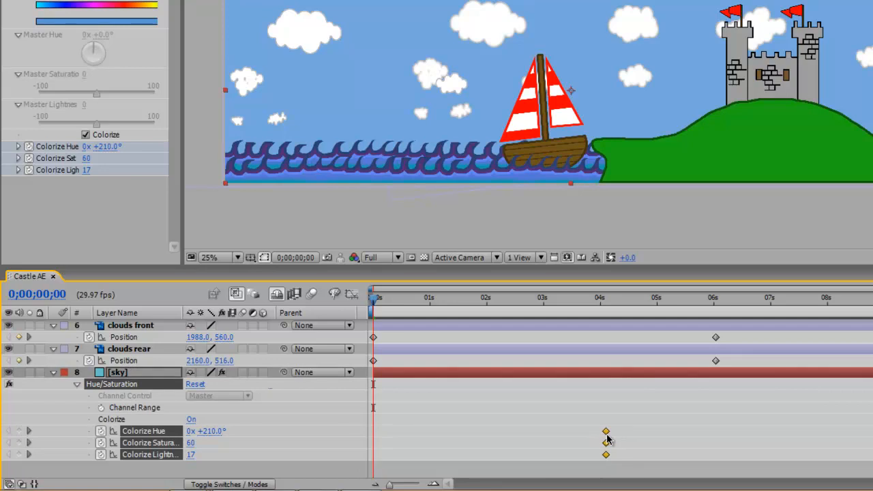
mouse_move(605, 440)
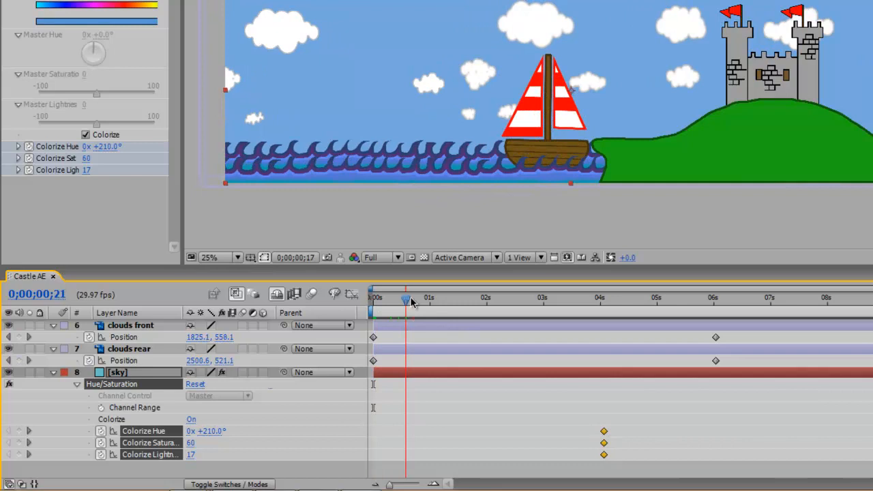
Scrub from the drifting clouds past the colorize keyframes to the black sky near five seconds
left_click_drag(406, 298, 485, 298)
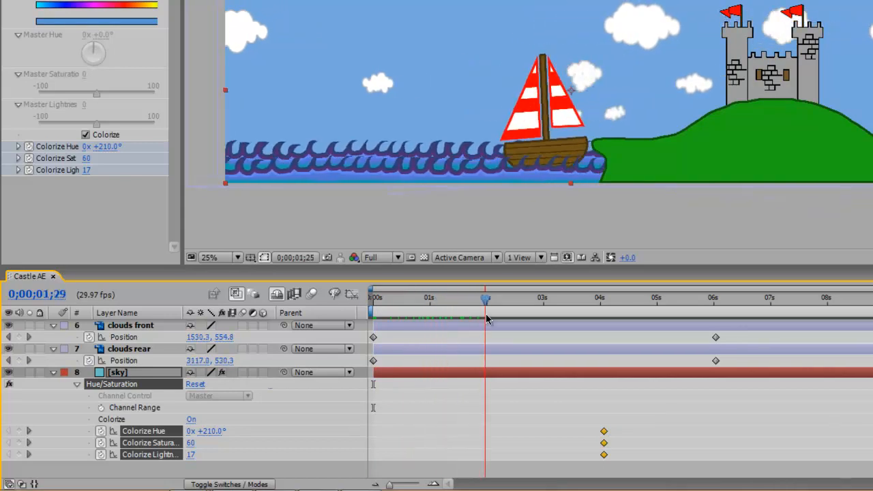
left_click_drag(485, 298, 549, 298)
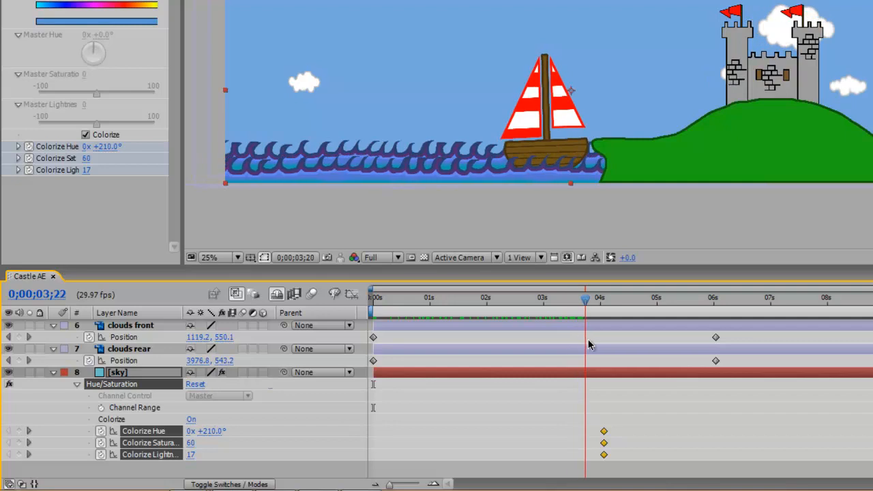
left_click_drag(585, 298, 600, 297)
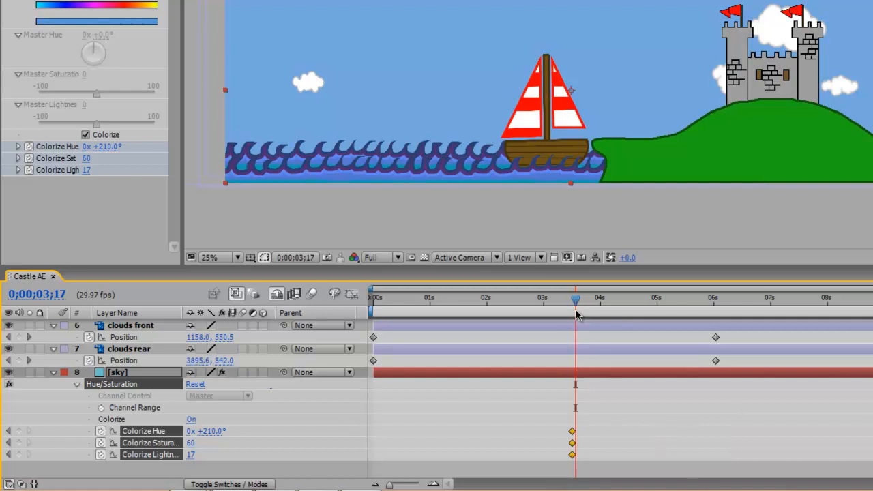
left_click_drag(576, 299, 615, 299)
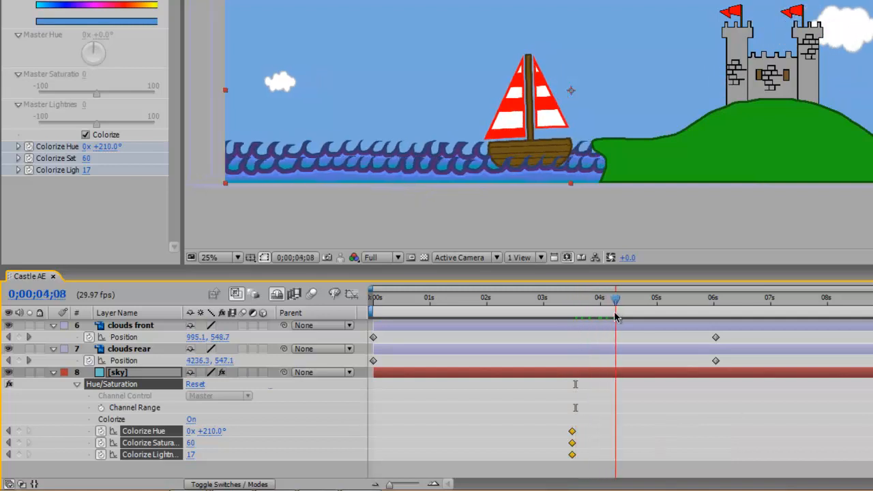
left_click_drag(615, 300, 670, 300)
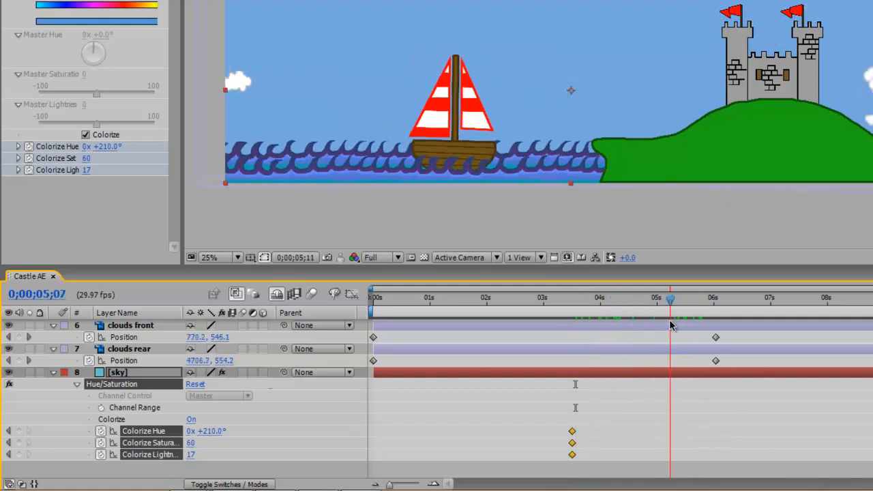
left_click_drag(672, 299, 657, 299)
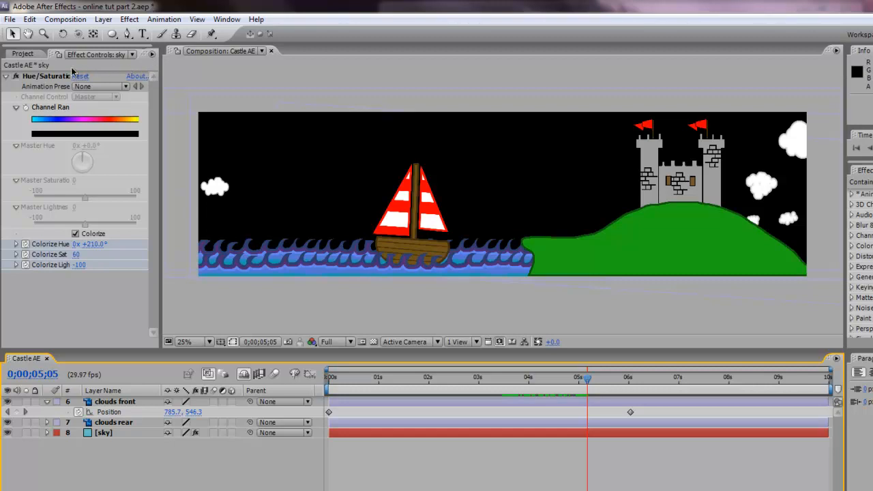
Create a new HDTV 1080 29.97 composition named castle final
left_click(22, 56)
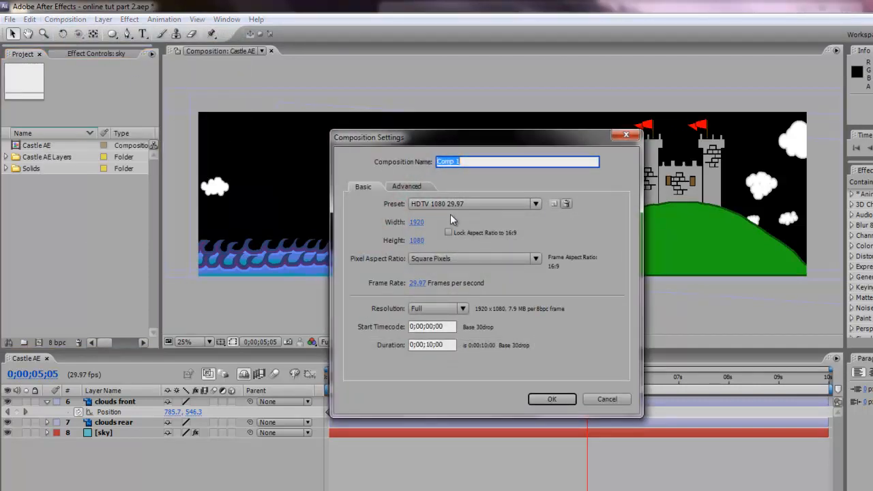
mouse_move(549, 207)
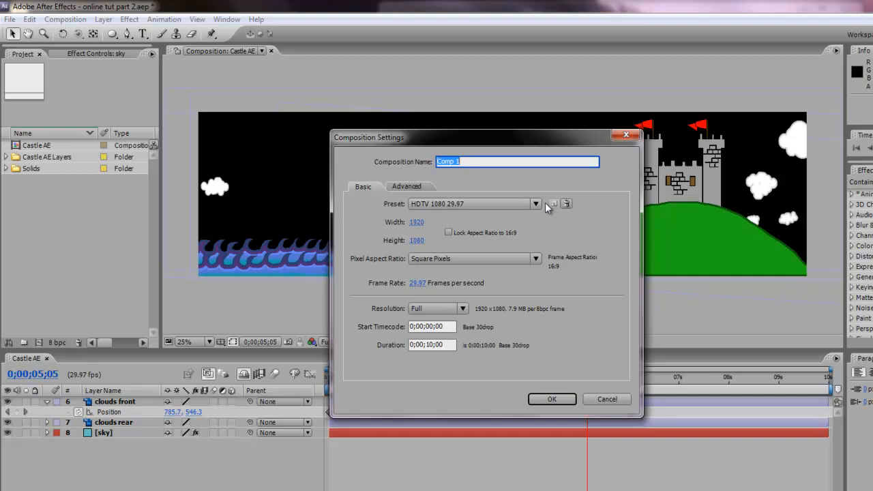
mouse_move(416, 213)
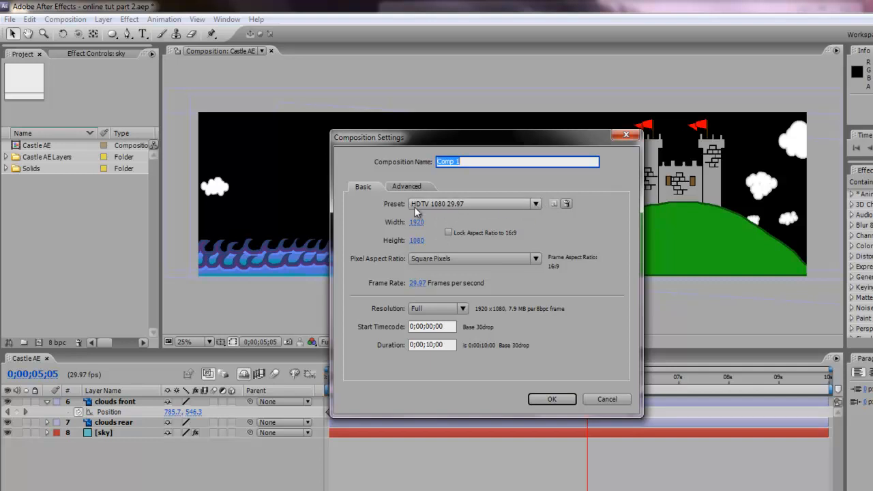
mouse_move(449, 210)
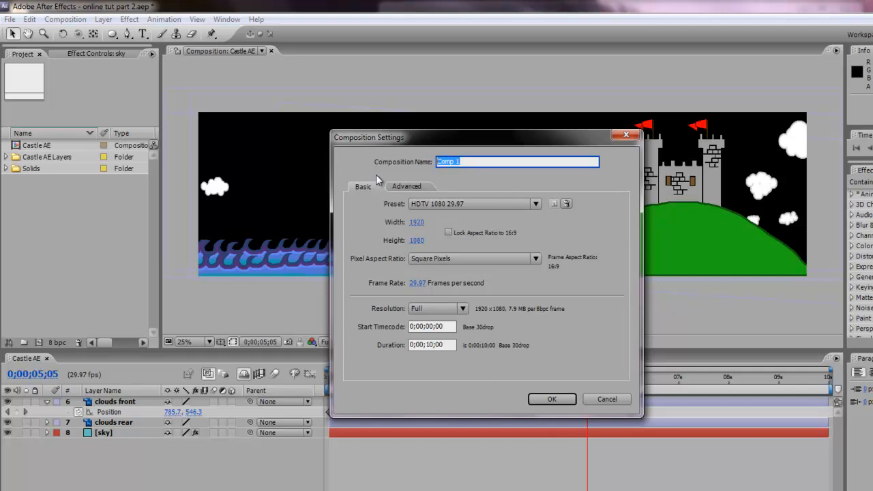
type("castle fin")
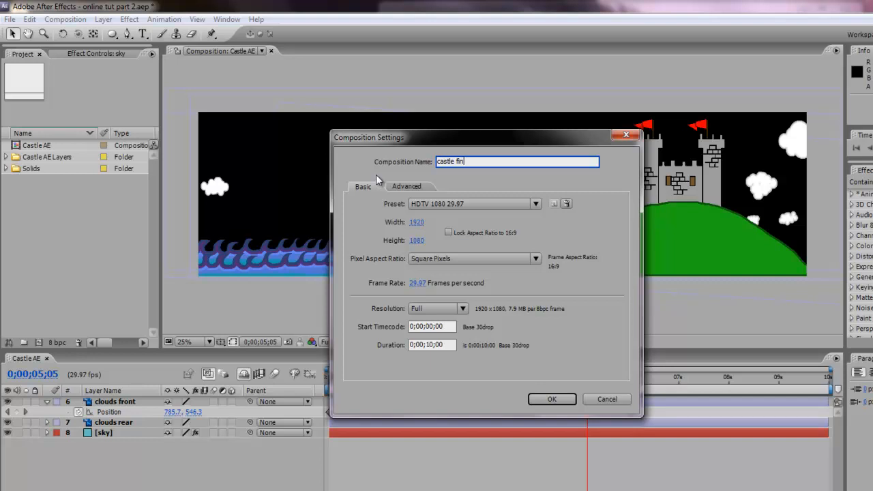
left_click(552, 399)
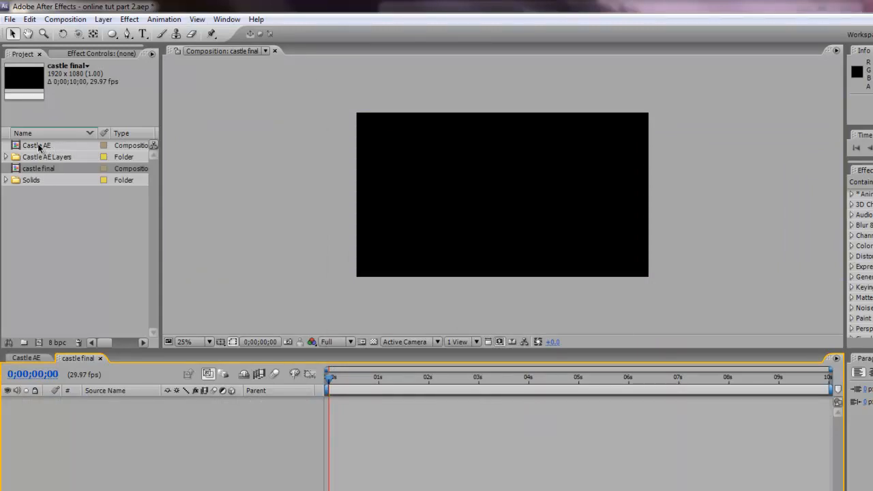
Nest Castle AE into castle final and set its starting Position keyframe framing the castle
left_click(36, 145)
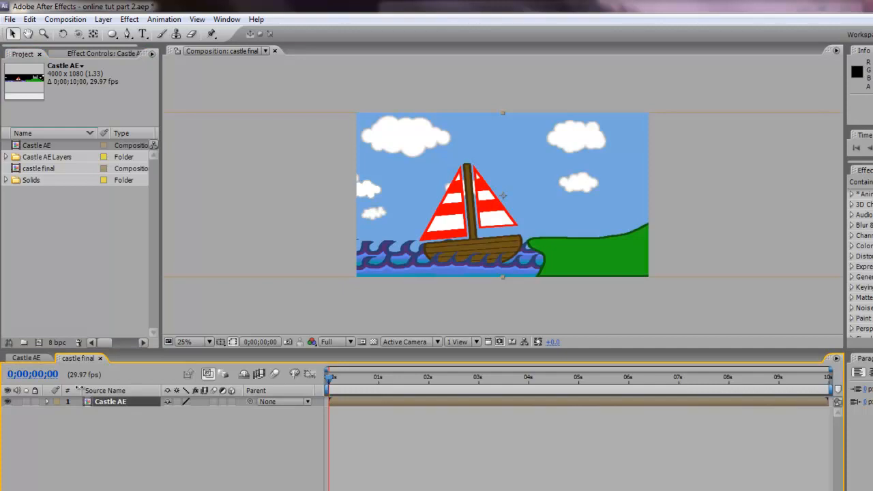
mouse_move(699, 244)
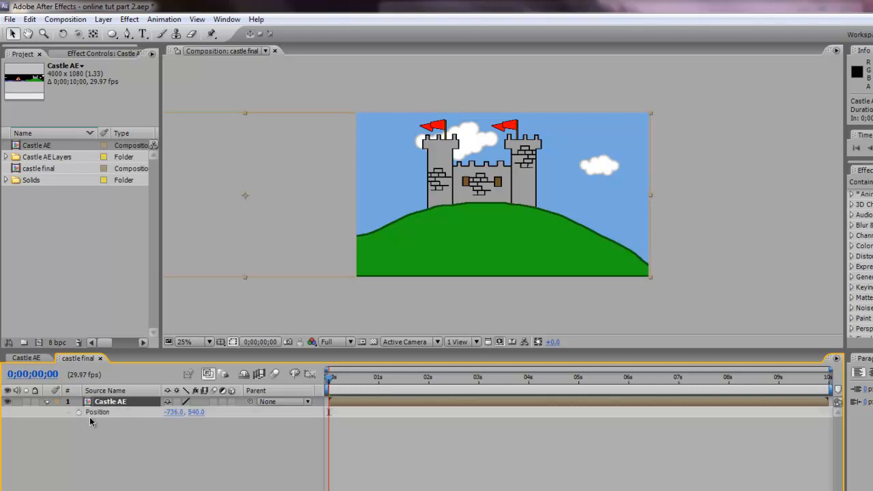
left_click(77, 414)
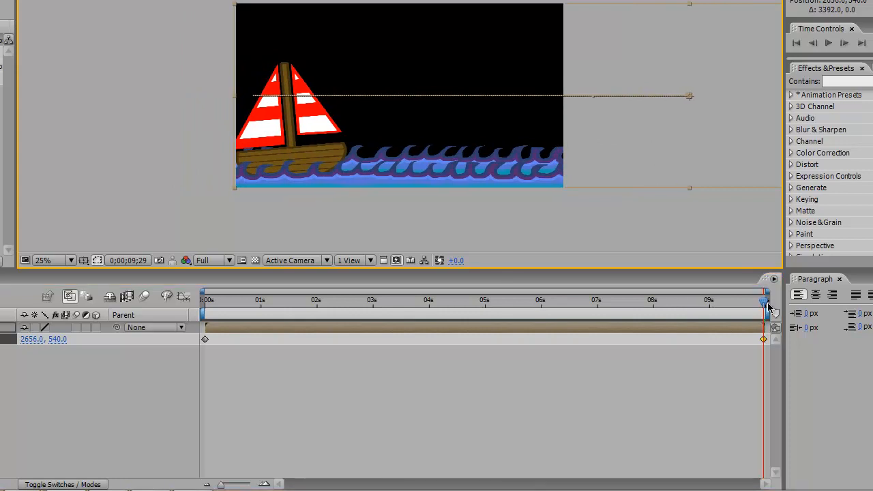
Slide Castle AE at the last frame so the boat fills the frame, adding the end Position keyframe
left_click_drag(764, 300, 710, 300)
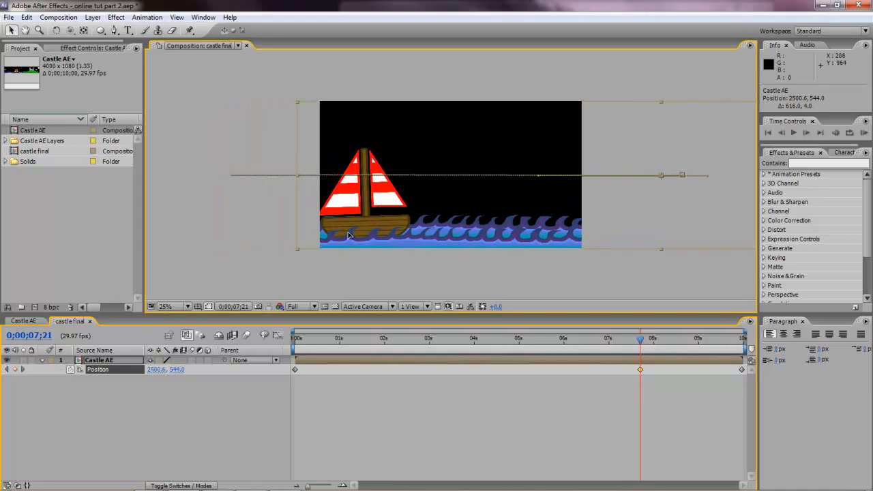
Drag the Castle AE layer around 7;21 to frame the boat, then scrub the pan from castle to sea
left_click_drag(348, 234, 371, 235)
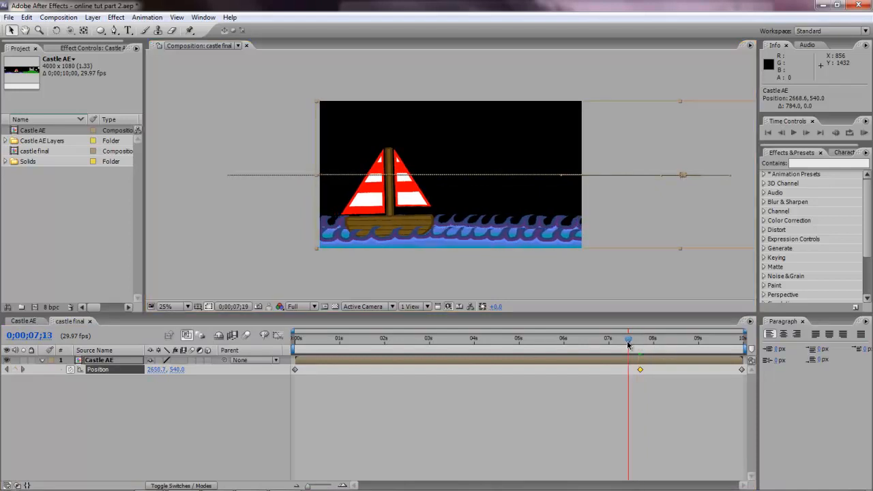
left_click_drag(628, 339, 412, 338)
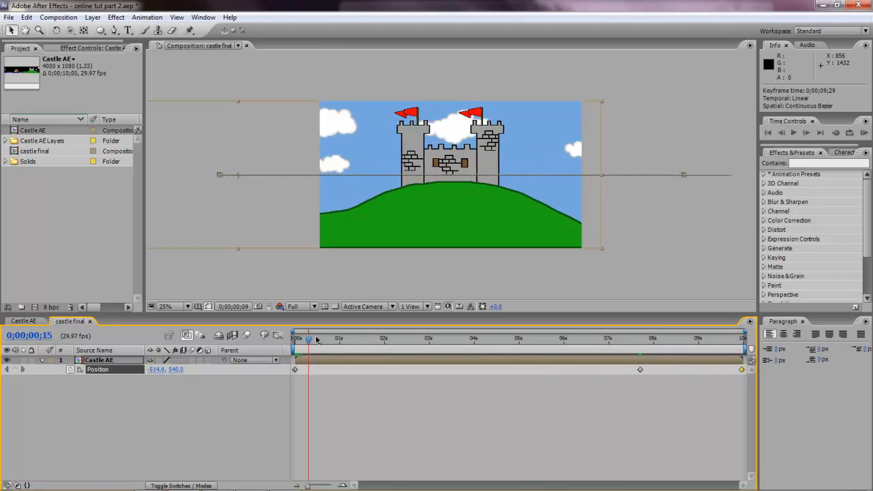
left_click_drag(308, 339, 412, 339)
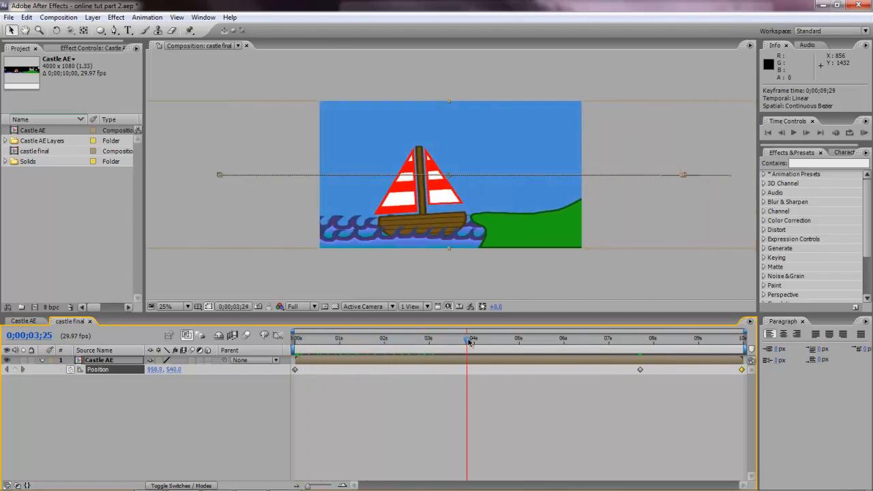
left_click_drag(467, 338, 512, 338)
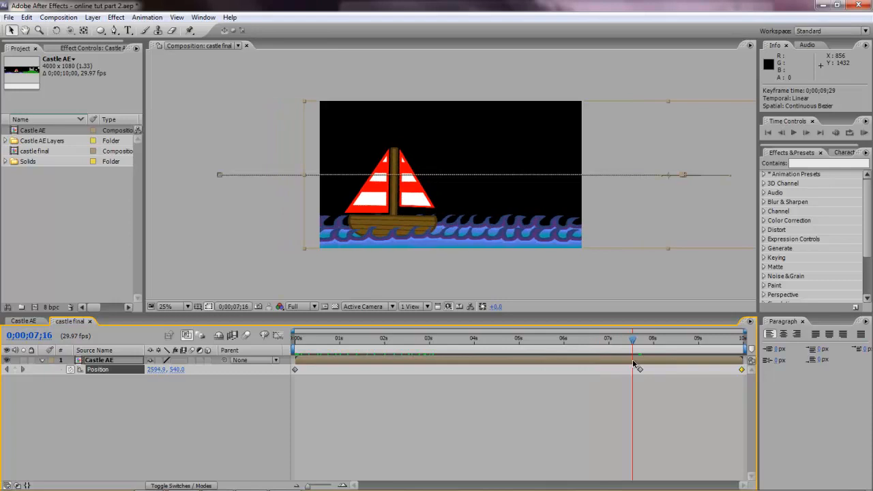
left_click_drag(633, 339, 685, 338)
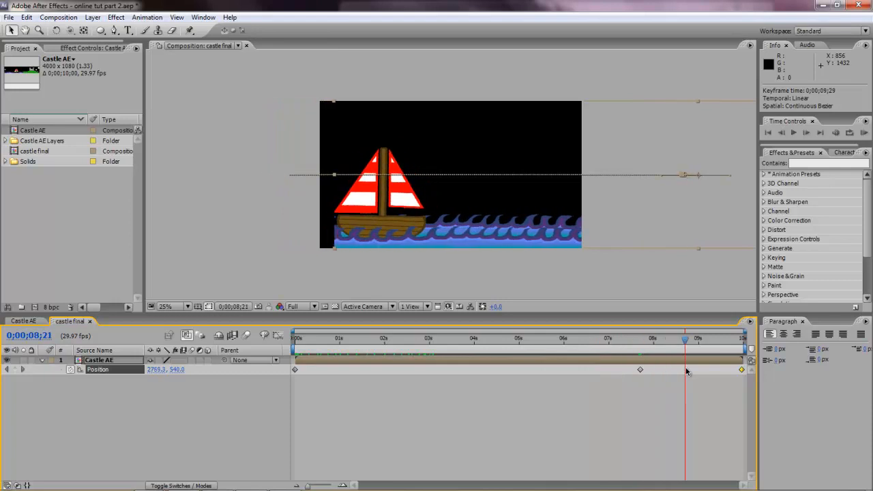